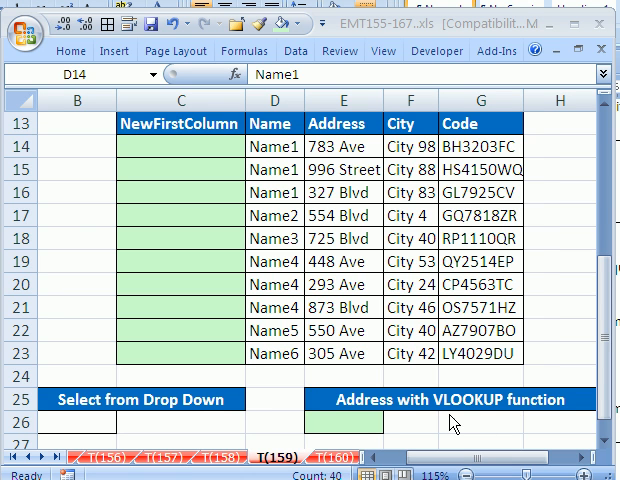
mouse_move(264, 452)
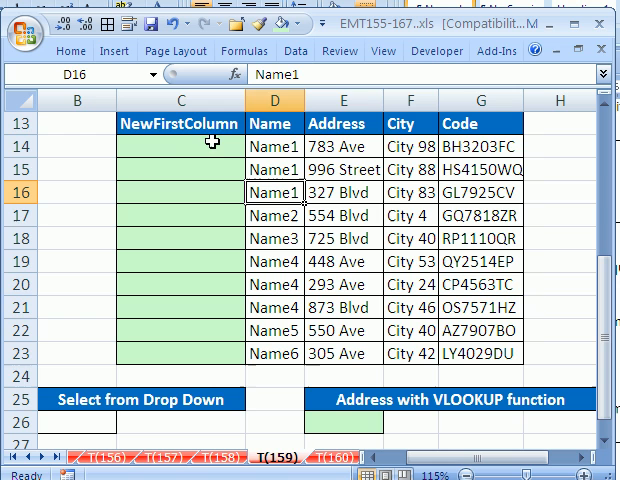
mouse_move(236, 348)
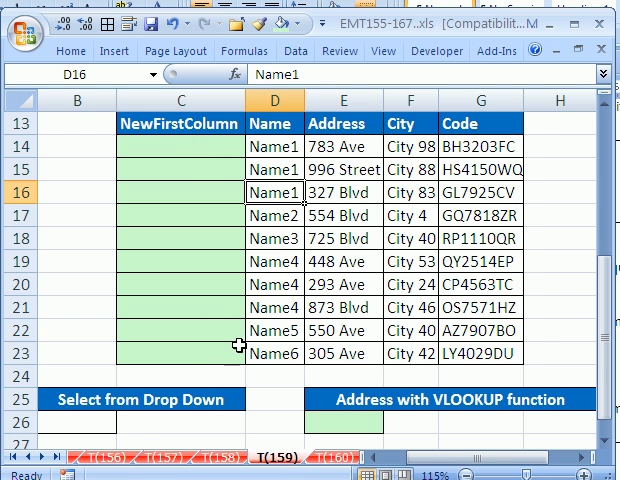
mouse_move(196, 260)
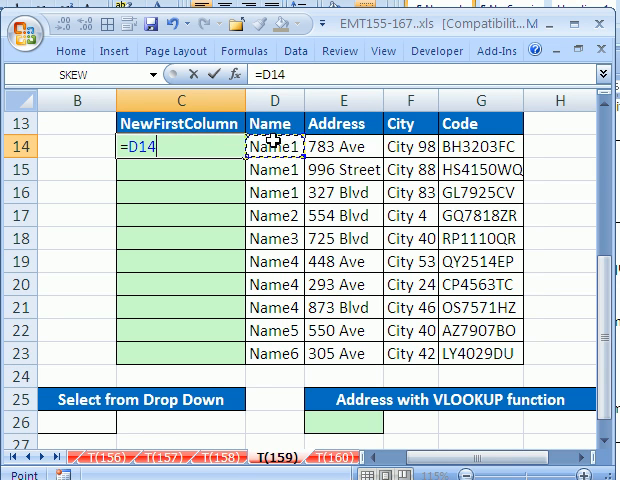
mouse_move(296, 246)
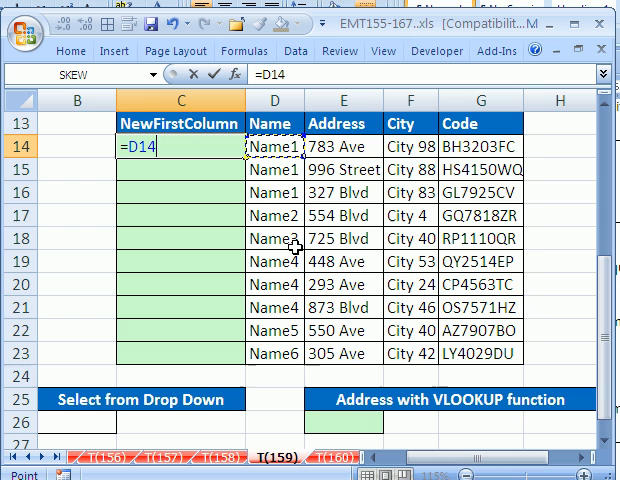
Step: Enter =D14&COUNTIF(D$14:D14,D14) into C14:C23 so each name carries its running count
text(&)
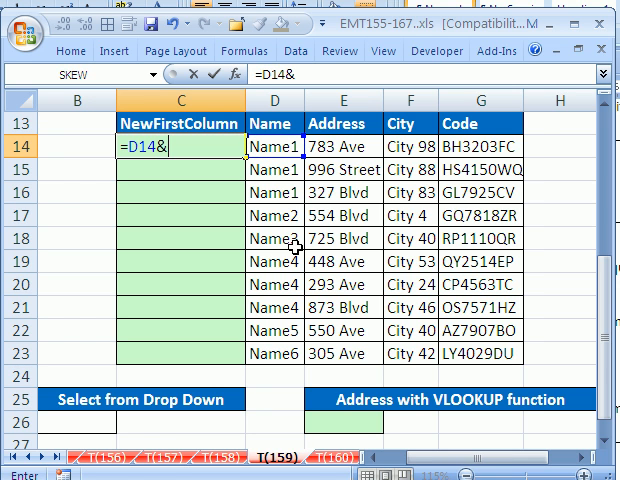
text(co)
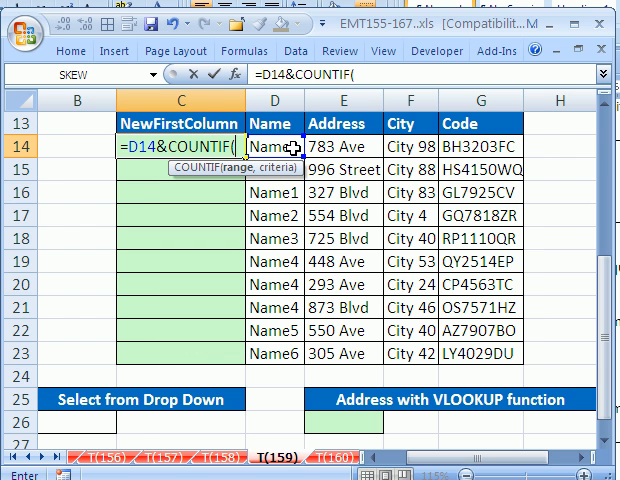
click(290, 156)
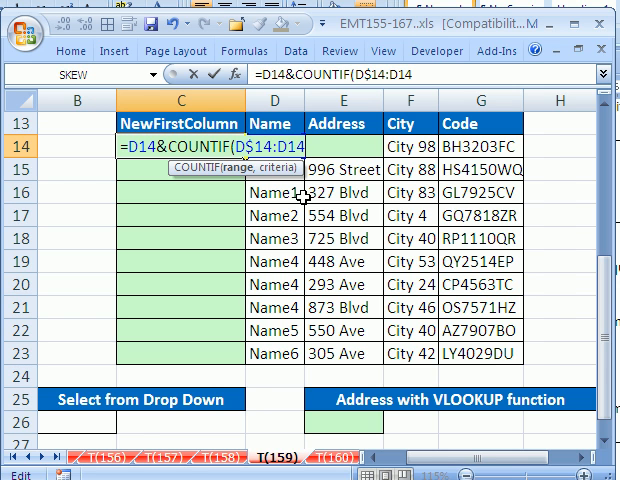
text(,D14))
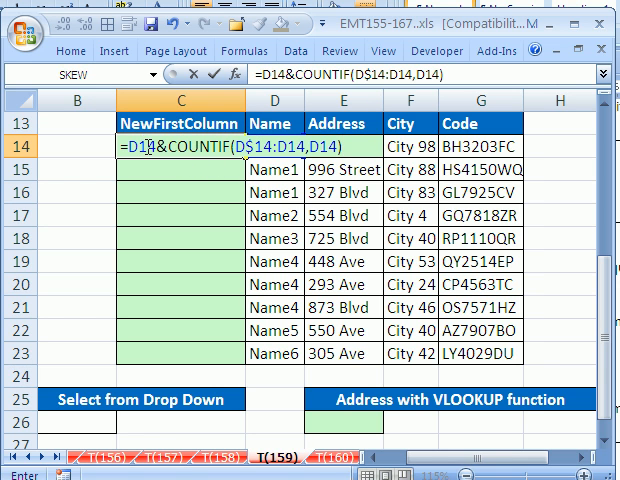
key(Enter)
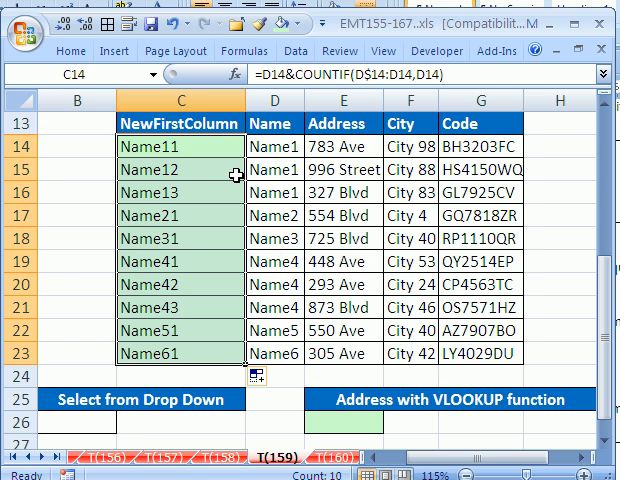
mouse_move(170, 192)
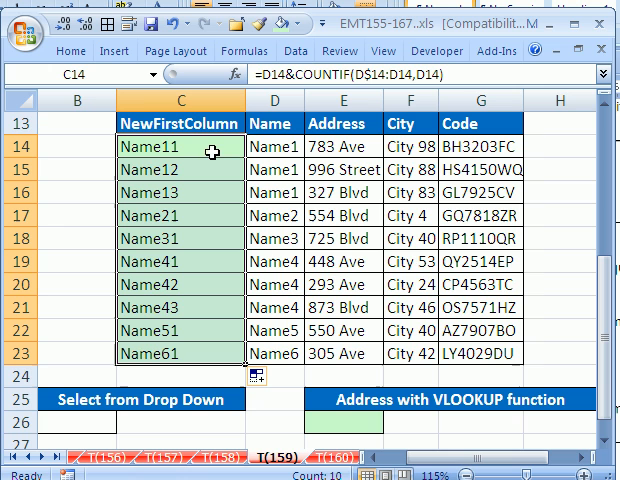
mouse_move(210, 176)
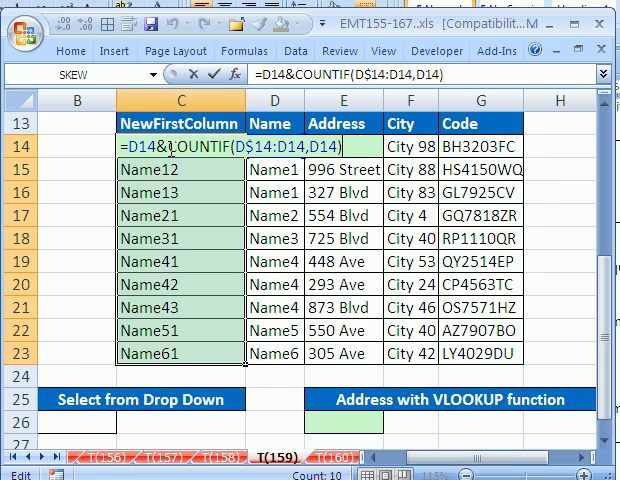
mouse_move(226, 198)
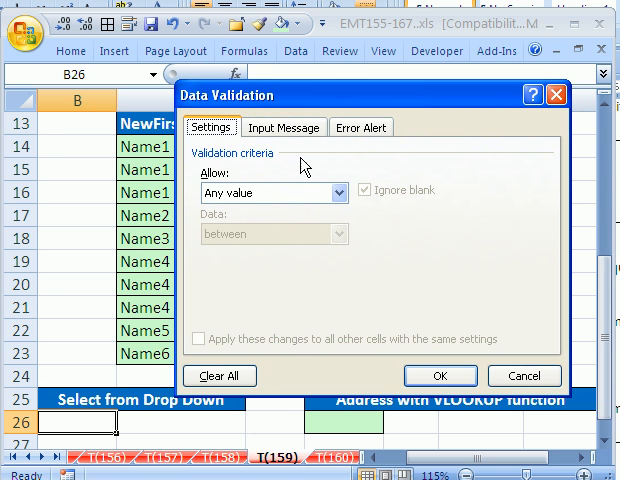
Step: Restrict B26 to a list in Data Validation, sourced from C14:C23
click(344, 192)
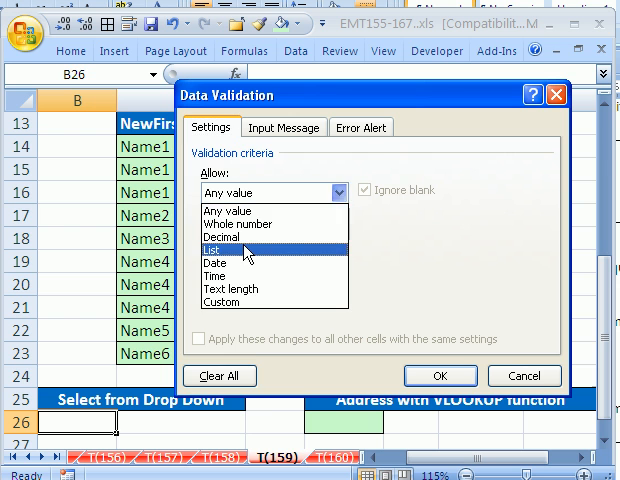
click(214, 250)
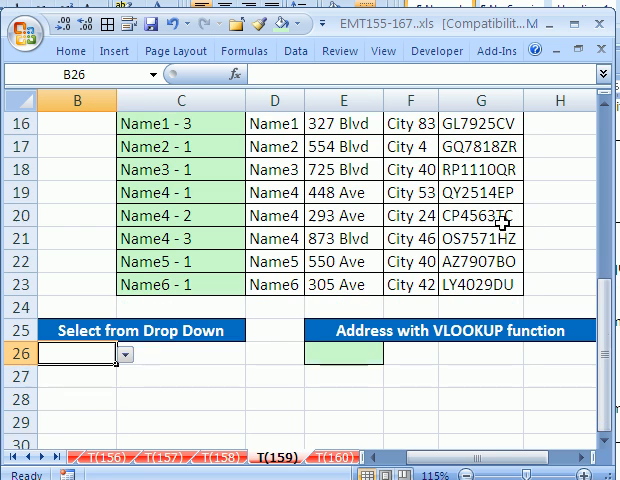
Step: Pick Name1 - 3 from the B26 dropdown and move to E26
click(124, 352)
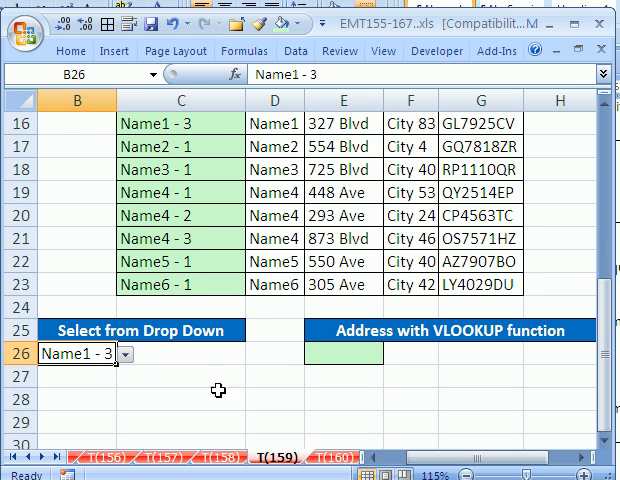
click(344, 352)
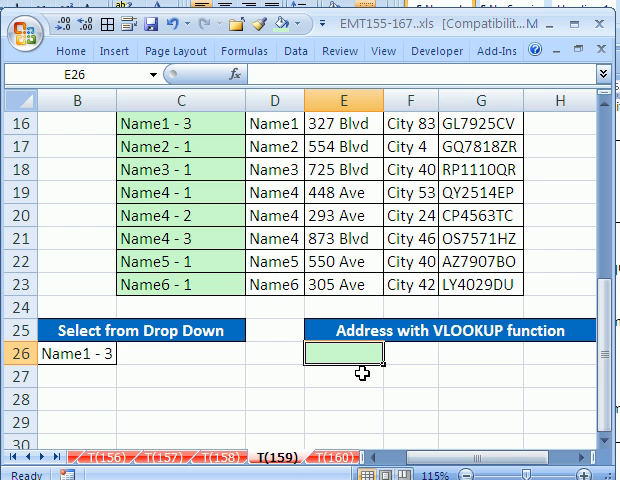
mouse_move(416, 384)
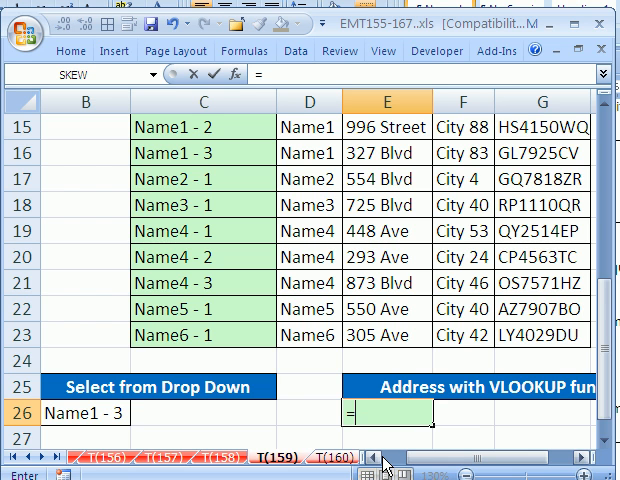
Step: Enter =VLOOKUP(B26,C14:G23,3,0) in E26 returning 327 Blvd, then reopen the B26 list to test
text(=VLOOKUP(B26,C14:G23)
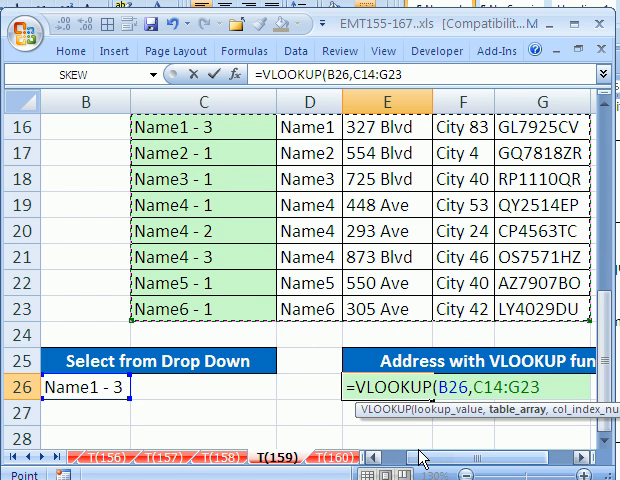
key(F4)
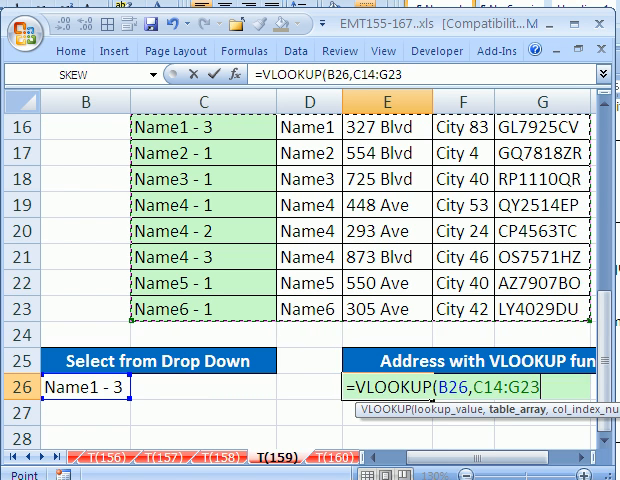
text(,)
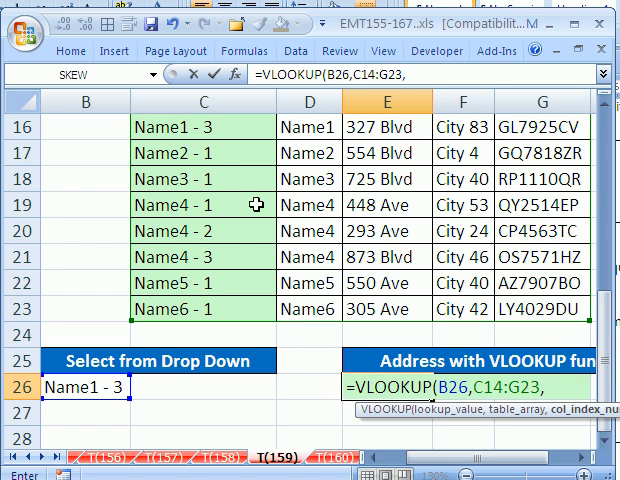
mouse_move(348, 284)
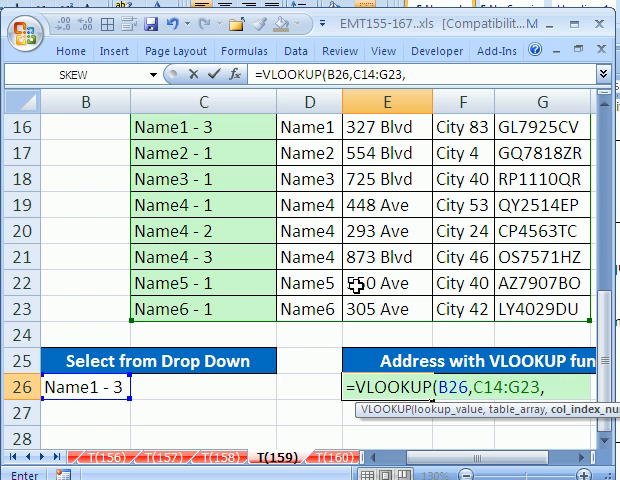
text(3)
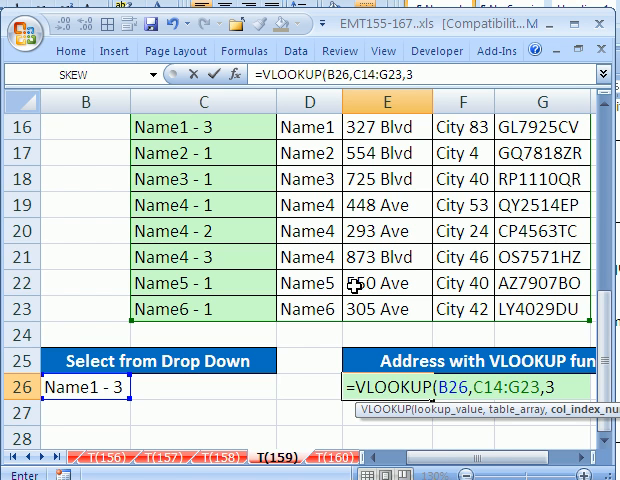
text(,0)
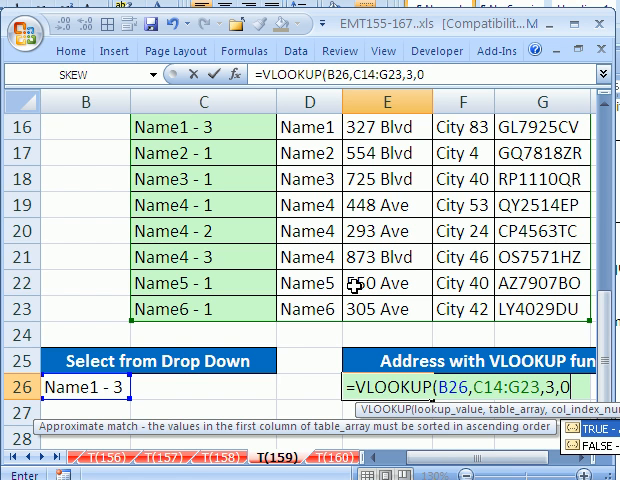
key(Enter)
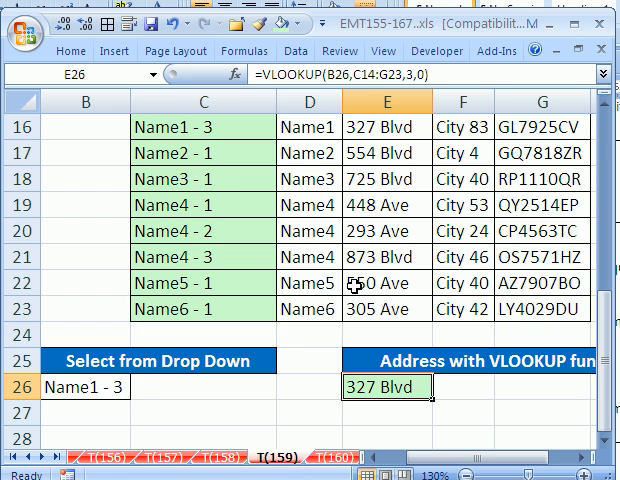
mouse_move(224, 176)
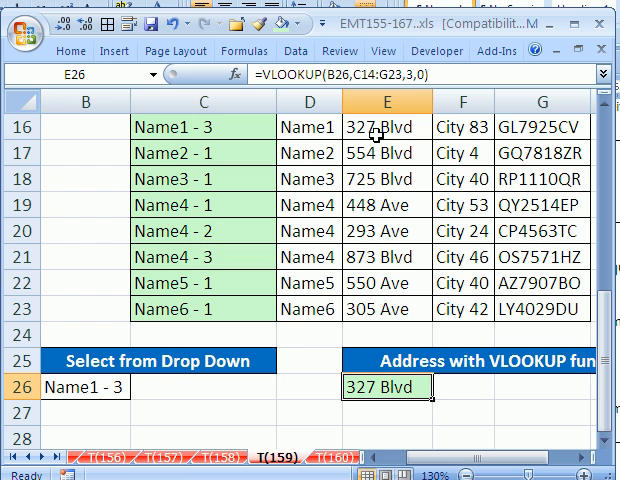
click(144, 396)
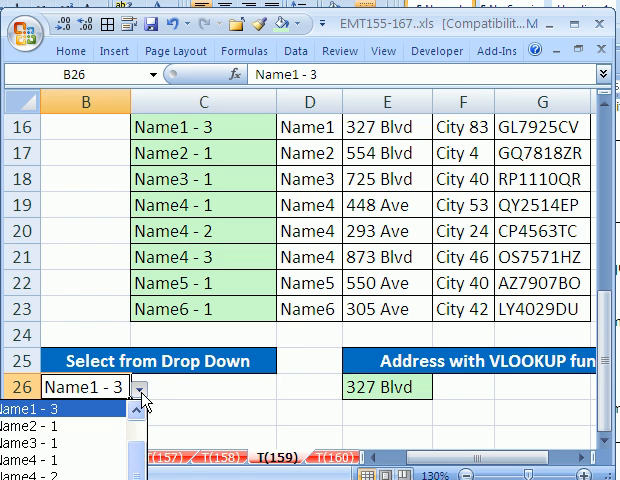